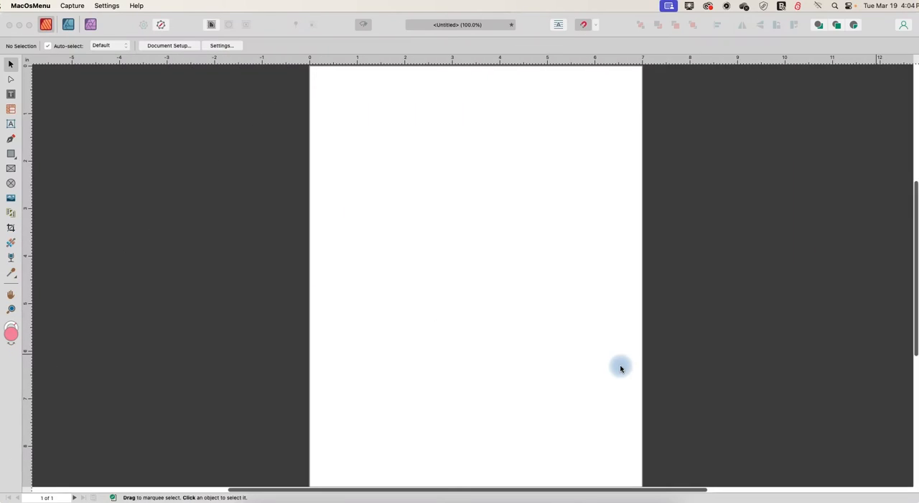
{"action": "mouse_move", "coordinate": [539, 368]}
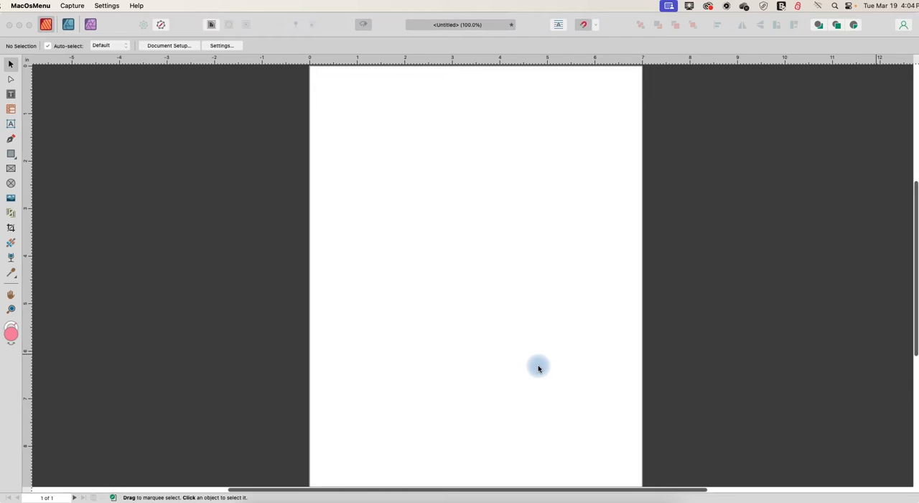
{"action": "mouse_move", "coordinate": [11, 127]}
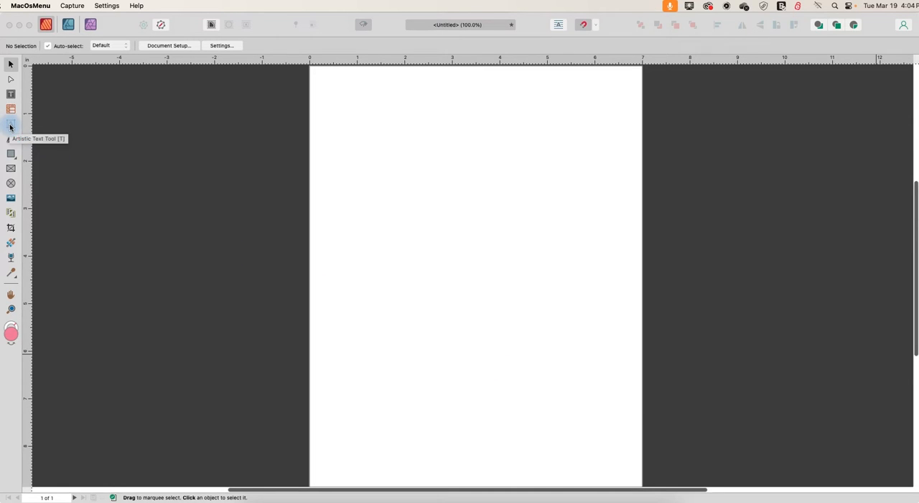
Drag out large artistic text on the page with the Artistic Text Tool and type 'Text'.
{"action": "left_click", "coordinate": [11, 124]}
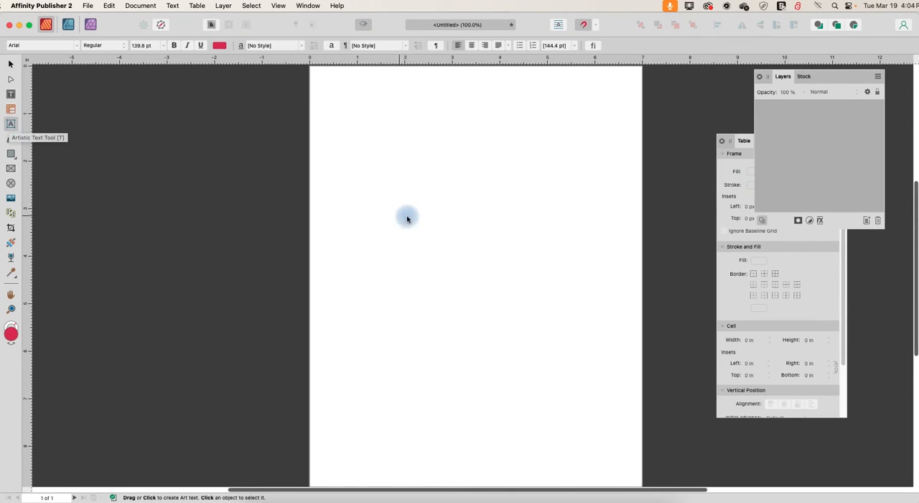
{"action": "left_click_drag", "start_coordinate": [407, 218], "coordinate": [528, 325]}
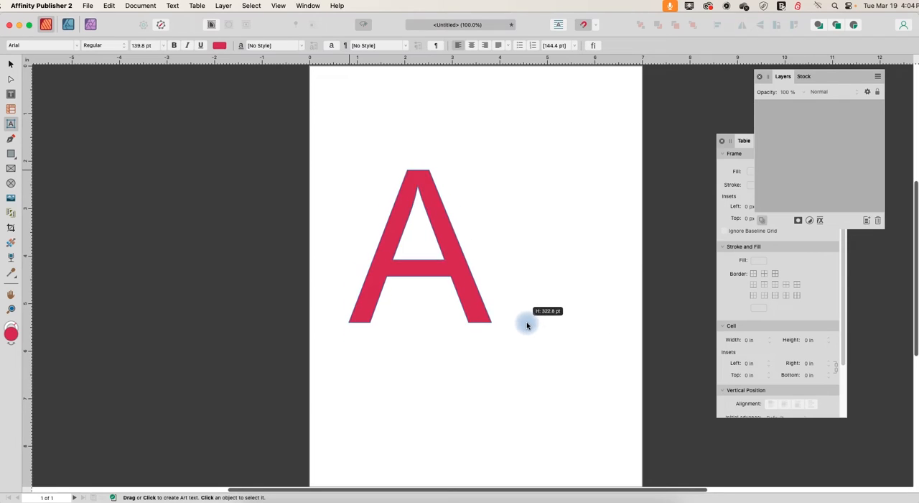
{"action": "type", "text": "Text"}
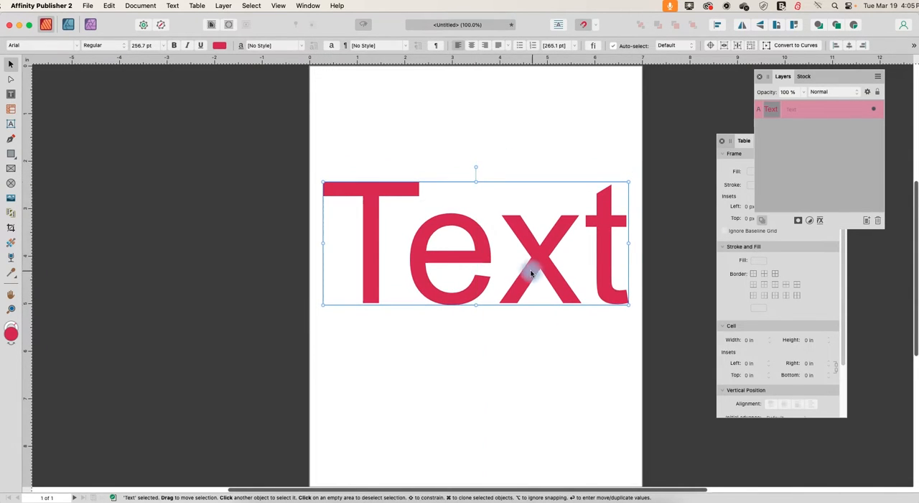
{"action": "mouse_move", "coordinate": [542, 286]}
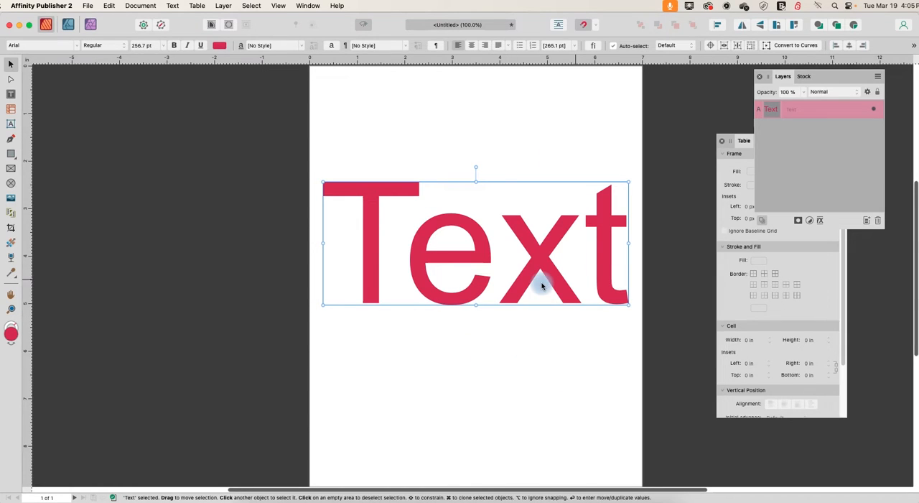
{"action": "mouse_move", "coordinate": [560, 321]}
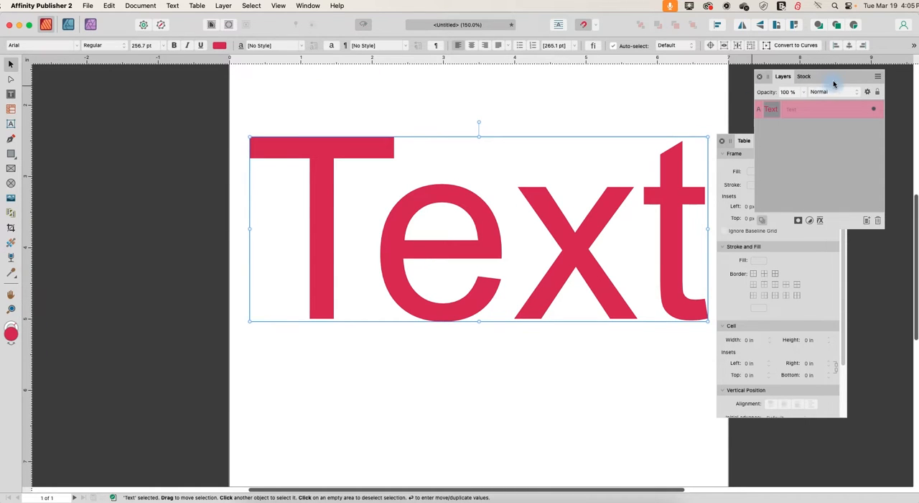
Move the Layers panel aside and show Outer Shadow in the text's Layer Effects dialog.
{"action": "left_click_drag", "start_coordinate": [783, 76], "coordinate": [161, 229]}
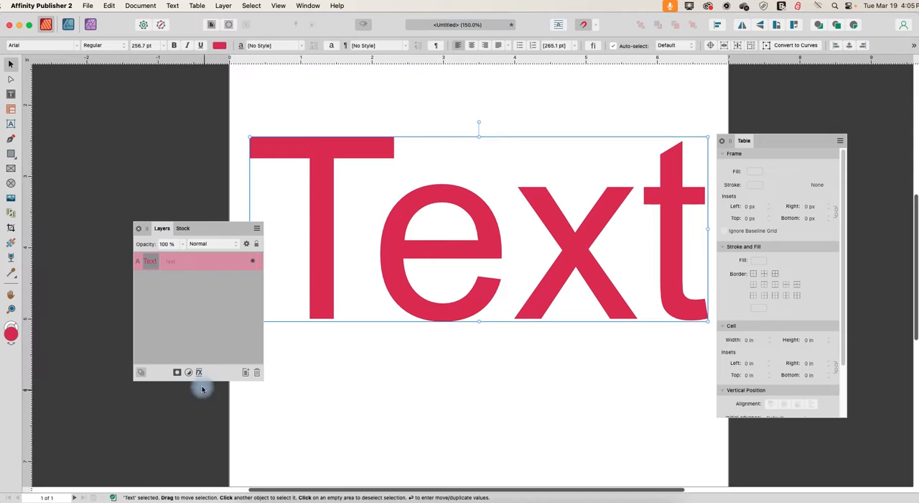
{"action": "mouse_move", "coordinate": [199, 372]}
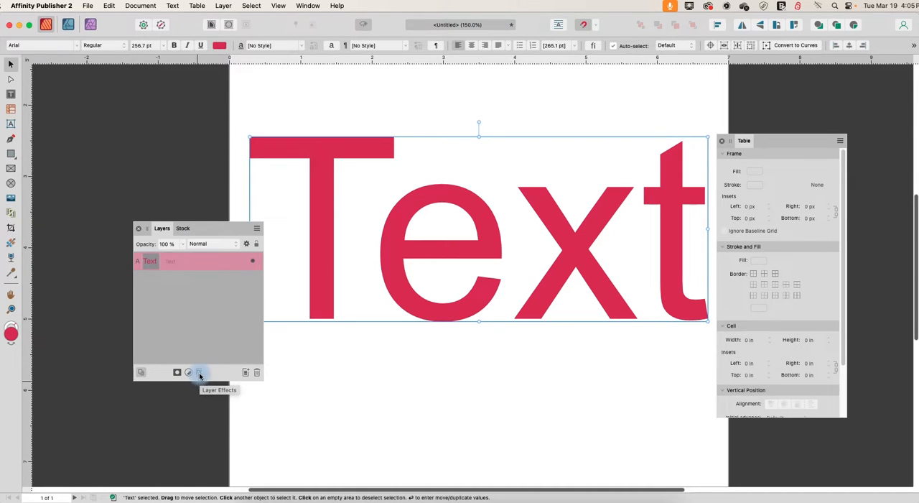
{"action": "left_click", "coordinate": [200, 372]}
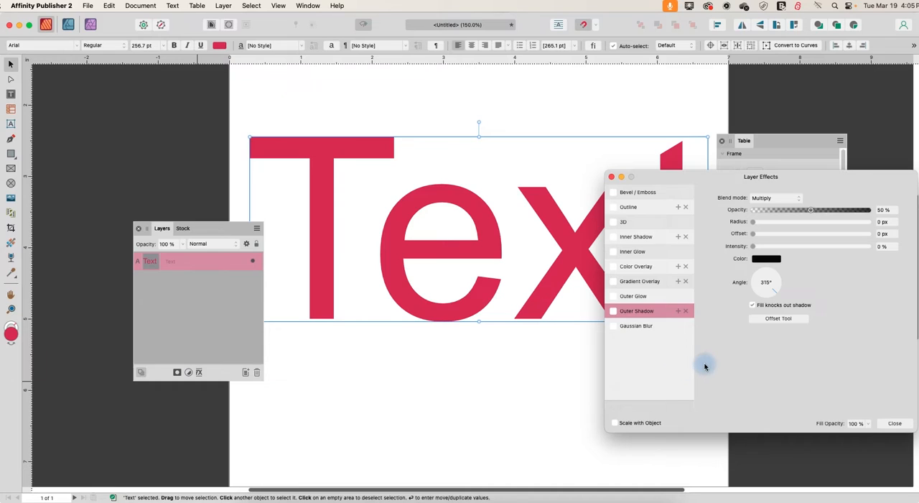
{"action": "mouse_move", "coordinate": [635, 222]}
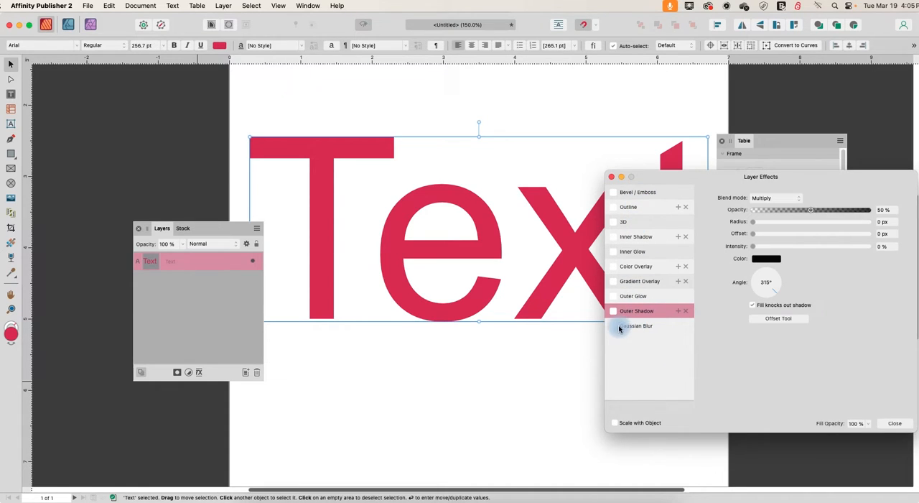
{"action": "left_click", "coordinate": [637, 311]}
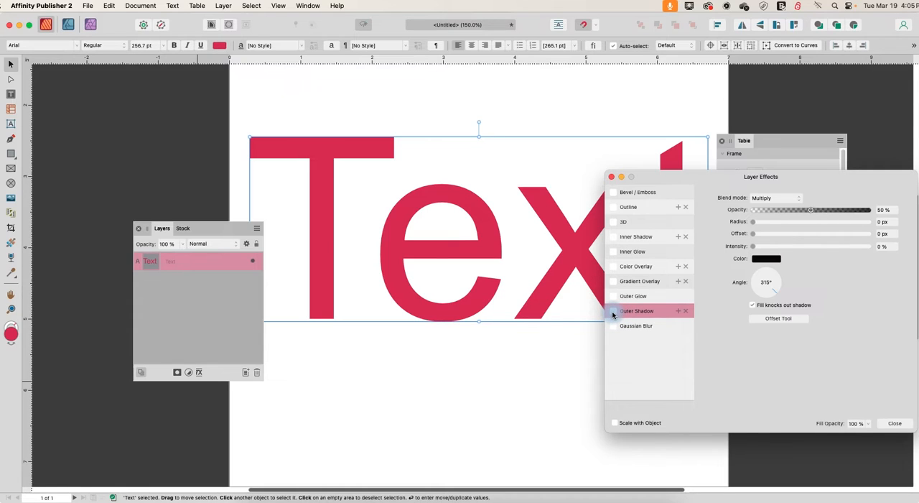
Enable Outer Shadow with a 63.6 px radius and a 20 px offset.
{"action": "left_click", "coordinate": [613, 310]}
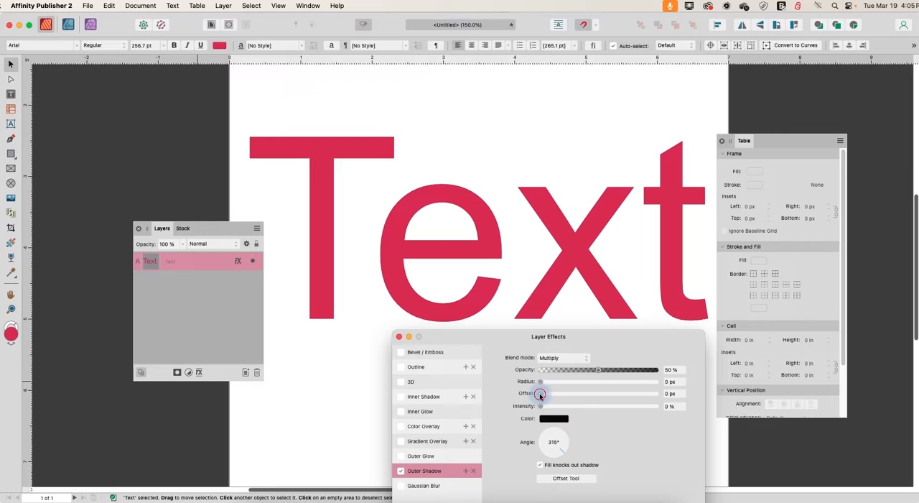
{"action": "left_click_drag", "start_coordinate": [541, 393], "coordinate": [623, 393]}
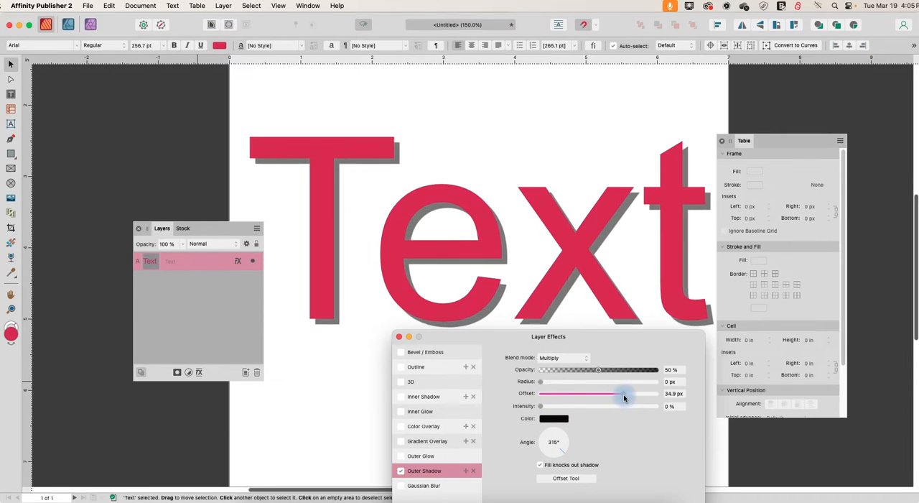
{"action": "left_click_drag", "start_coordinate": [623, 394], "coordinate": [635, 393]}
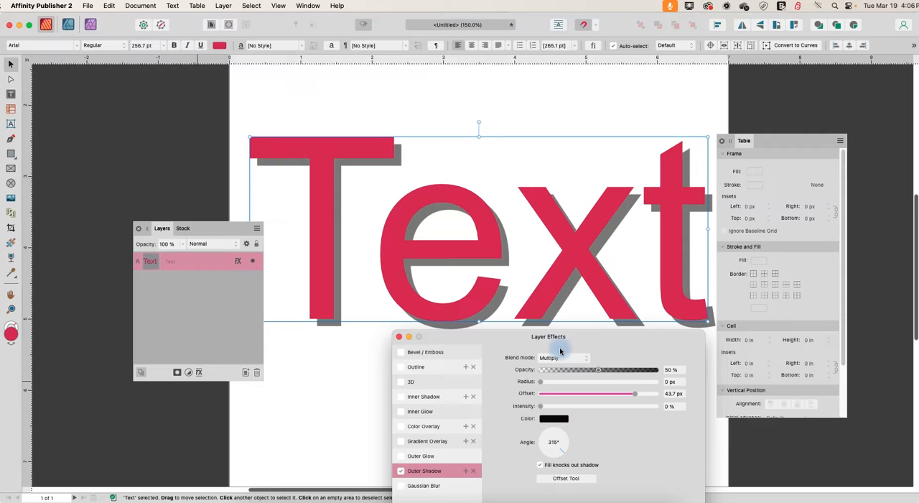
{"action": "mouse_move", "coordinate": [541, 385]}
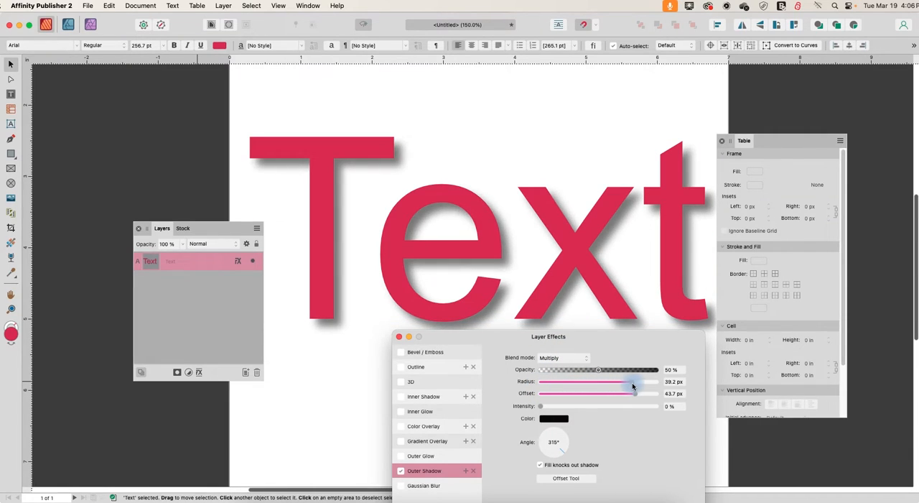
{"action": "left_click_drag", "start_coordinate": [633, 382], "coordinate": [649, 381]}
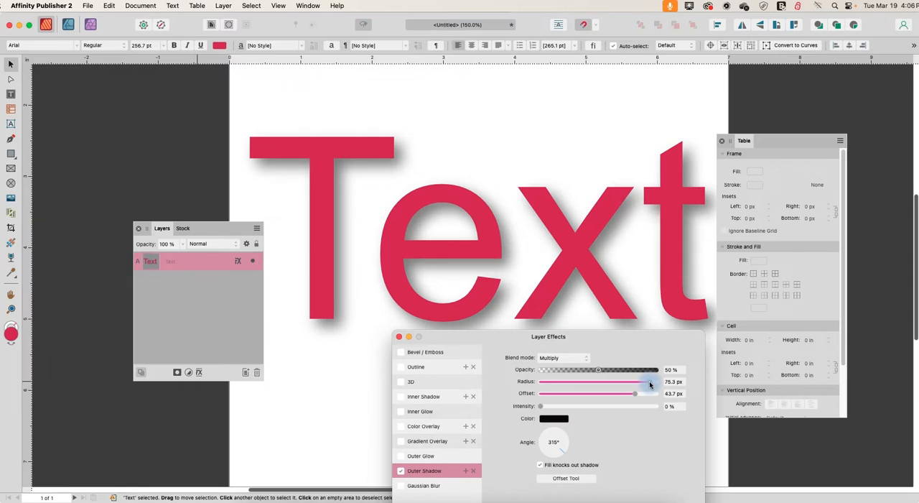
{"action": "left_click_drag", "start_coordinate": [649, 381], "coordinate": [633, 382]}
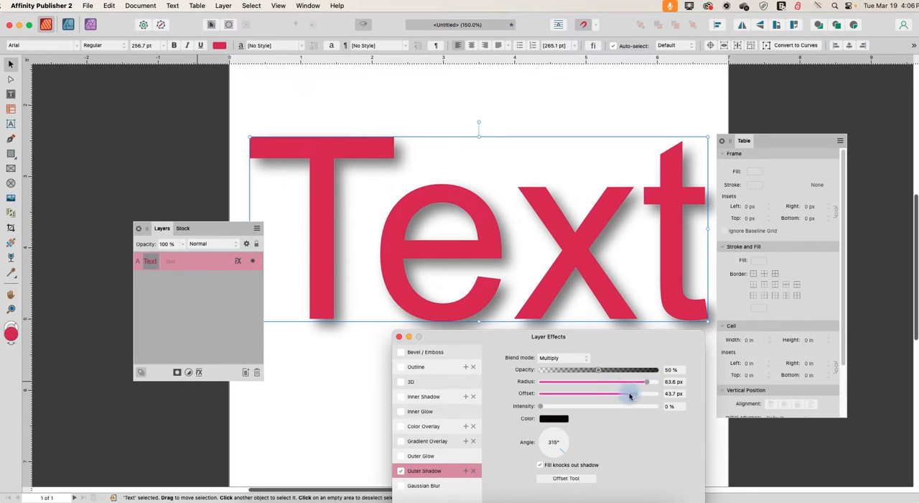
{"action": "left_click_drag", "start_coordinate": [630, 393], "coordinate": [600, 393]}
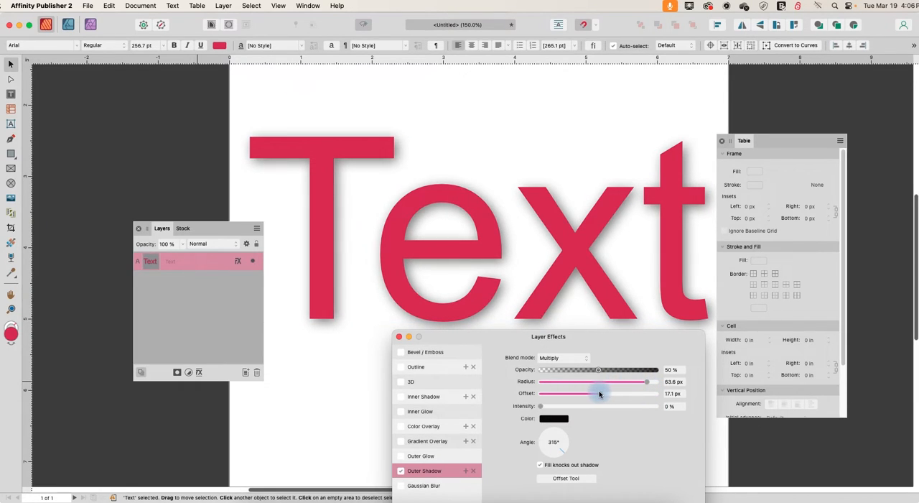
{"action": "left_click_drag", "start_coordinate": [602, 393], "coordinate": [598, 393]}
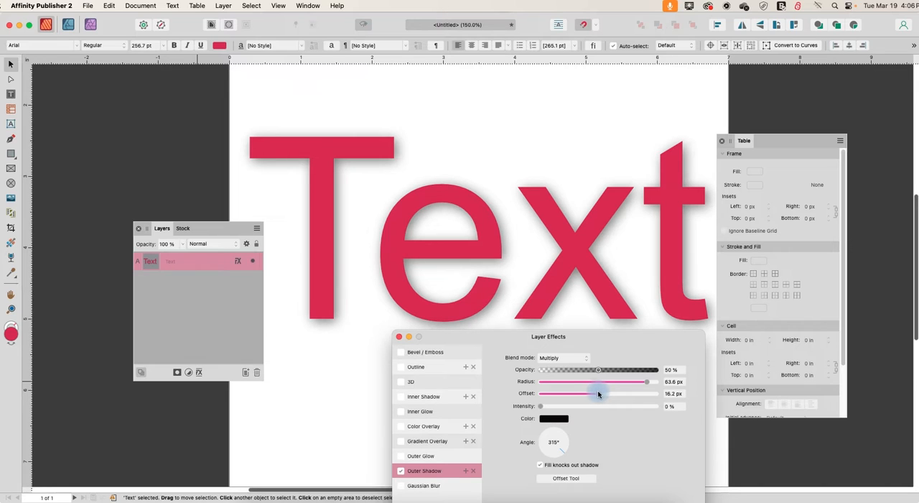
{"action": "left_click_drag", "start_coordinate": [598, 393], "coordinate": [604, 393]}
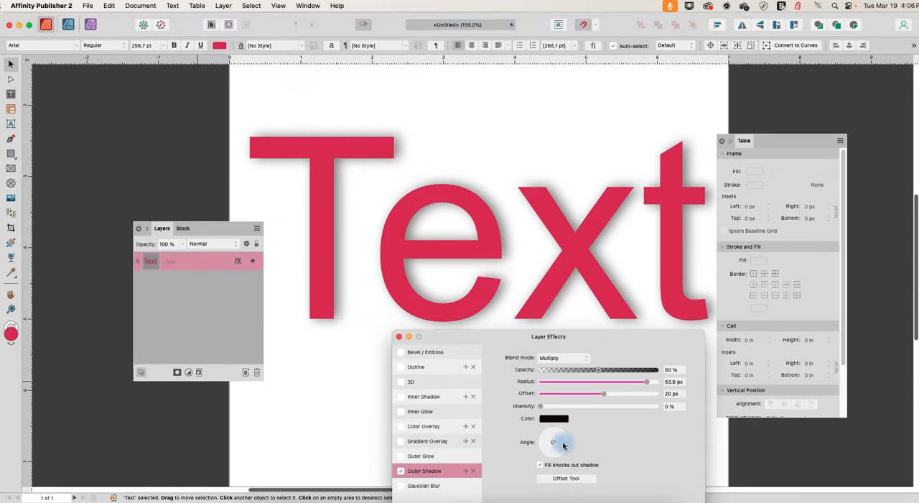
Rotate the outer shadow Angle dial through several directions, settling at 315°.
{"action": "left_click_drag", "start_coordinate": [563, 446], "coordinate": [540, 446]}
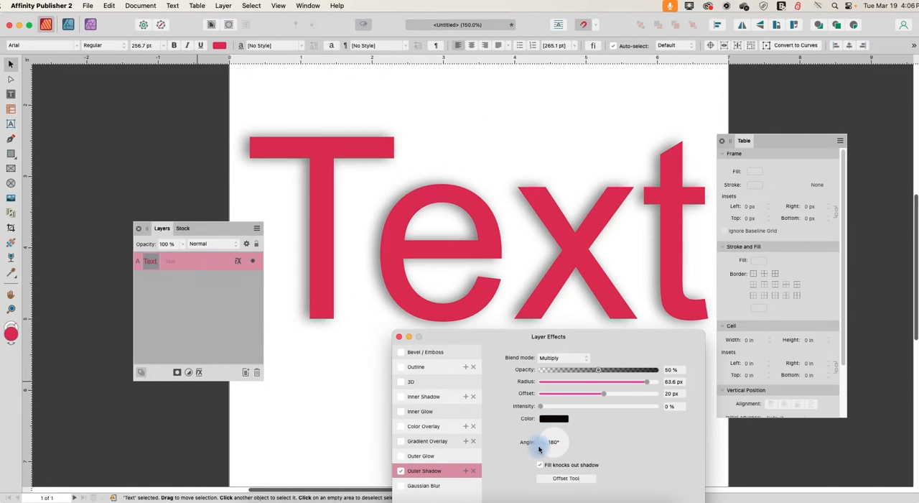
{"action": "left_click_drag", "start_coordinate": [540, 442], "coordinate": [561, 454]}
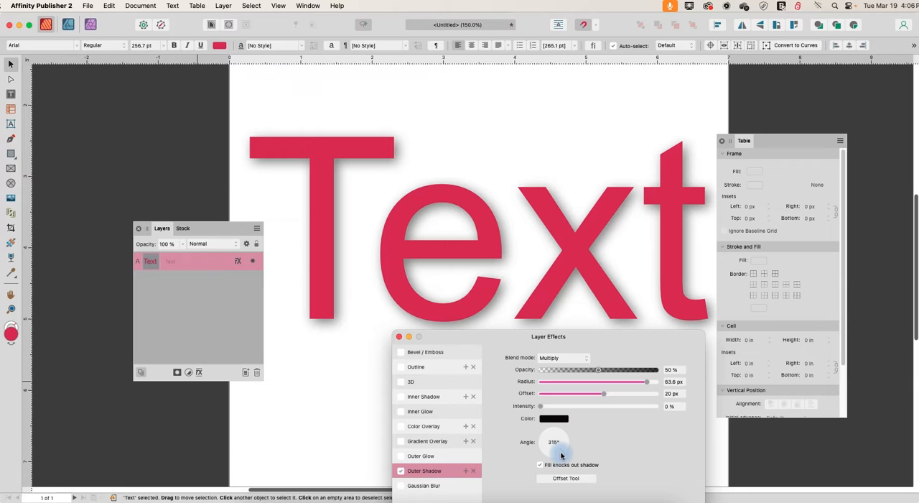
{"action": "left_click_drag", "start_coordinate": [553, 441], "coordinate": [557, 445]}
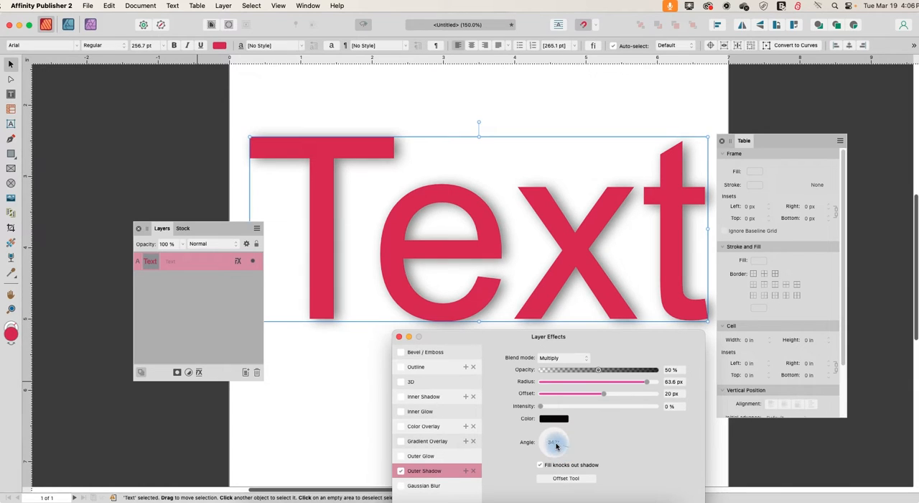
{"action": "left_click_drag", "start_coordinate": [554, 442], "coordinate": [553, 442]}
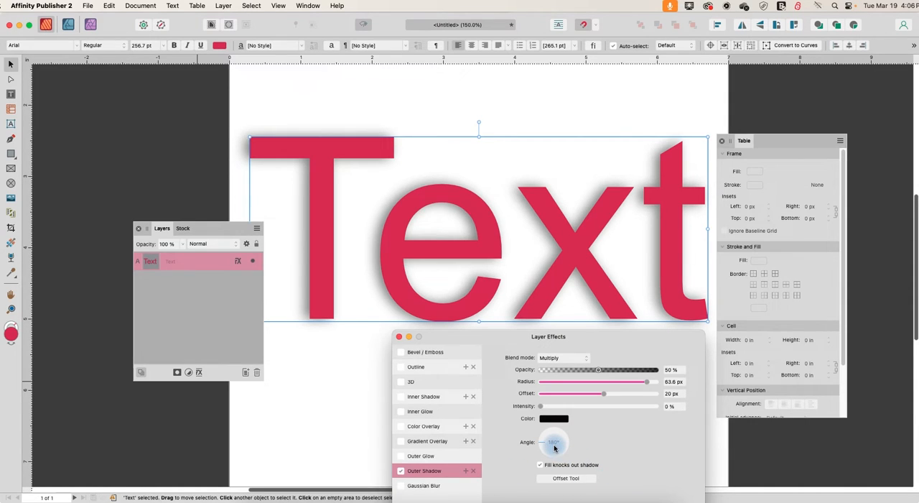
{"action": "left_click_drag", "start_coordinate": [555, 441], "coordinate": [557, 449]}
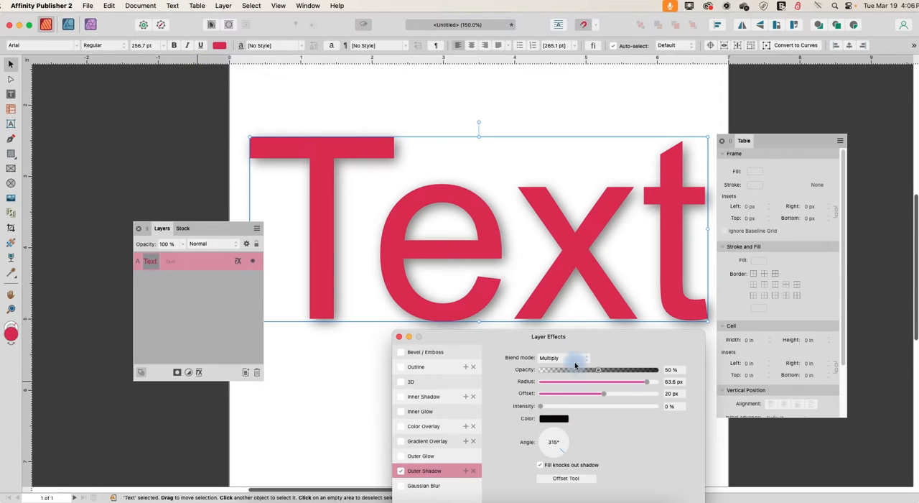
Drag the outer shadow Radius slider to 28.5 px and Intensity to 15%.
{"action": "left_click_drag", "start_coordinate": [645, 381], "coordinate": [552, 382]}
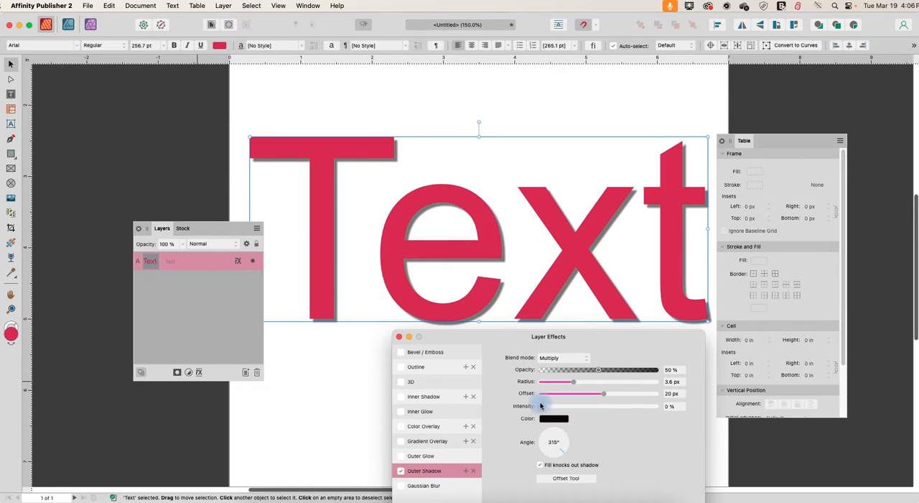
{"action": "left_click_drag", "start_coordinate": [543, 406], "coordinate": [575, 406]}
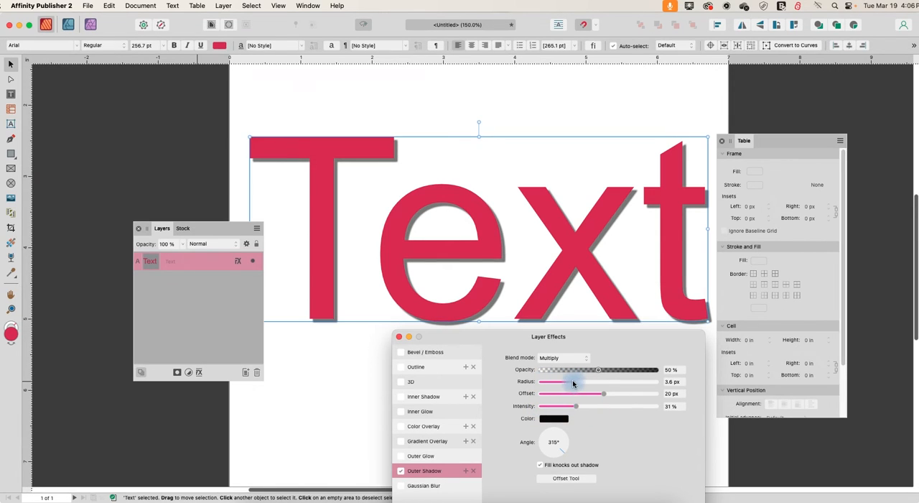
{"action": "left_click_drag", "start_coordinate": [575, 406], "coordinate": [635, 406]}
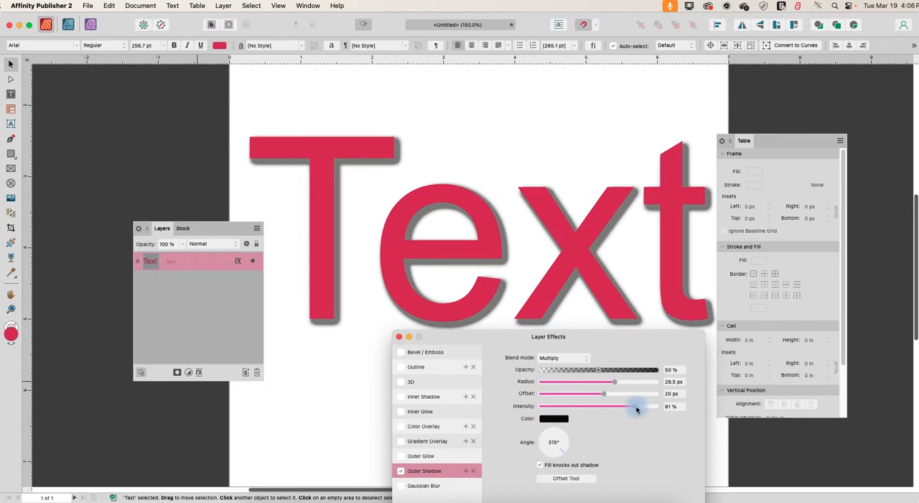
{"action": "left_click_drag", "start_coordinate": [625, 406], "coordinate": [634, 406]}
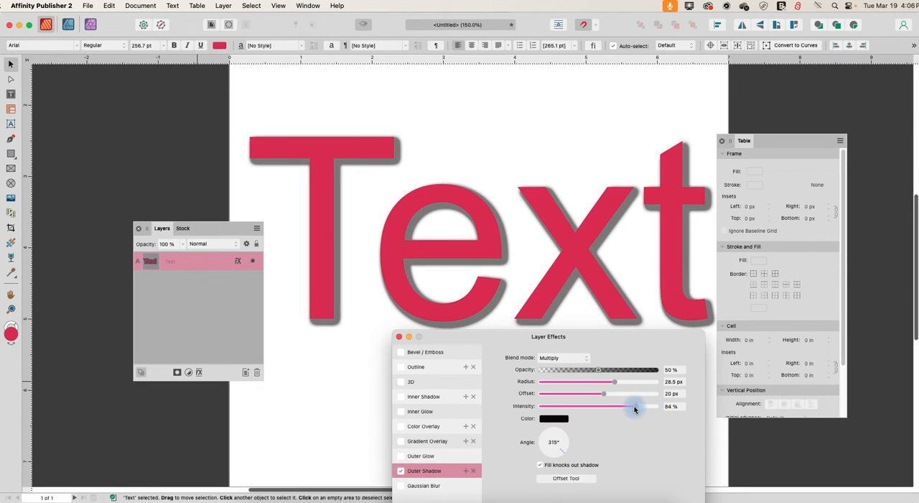
{"action": "left_click_drag", "start_coordinate": [636, 406], "coordinate": [554, 406]}
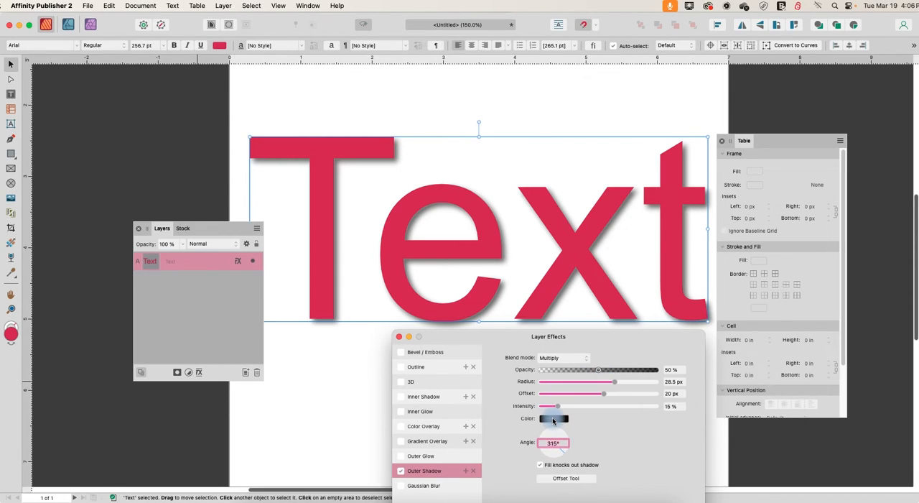
Change the outer shadow colour to dark reddish brown #4D0D0D.
{"action": "left_click", "coordinate": [554, 418]}
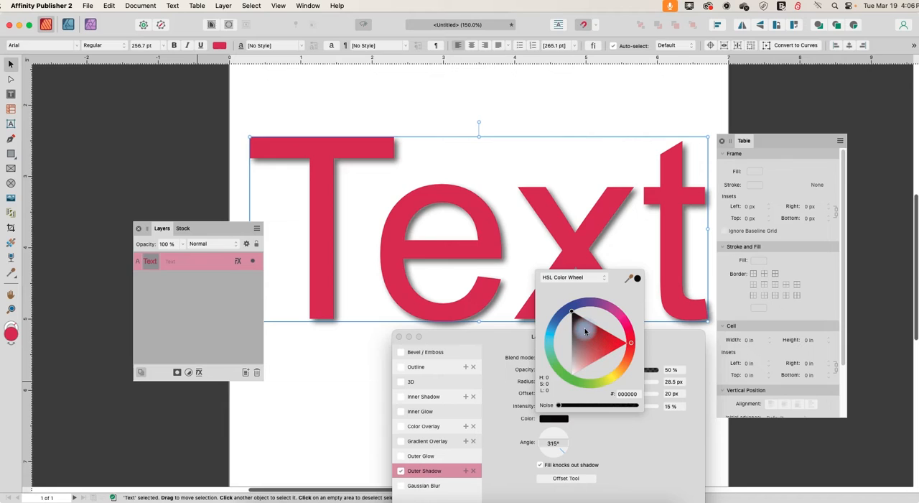
{"action": "left_click", "coordinate": [599, 347]}
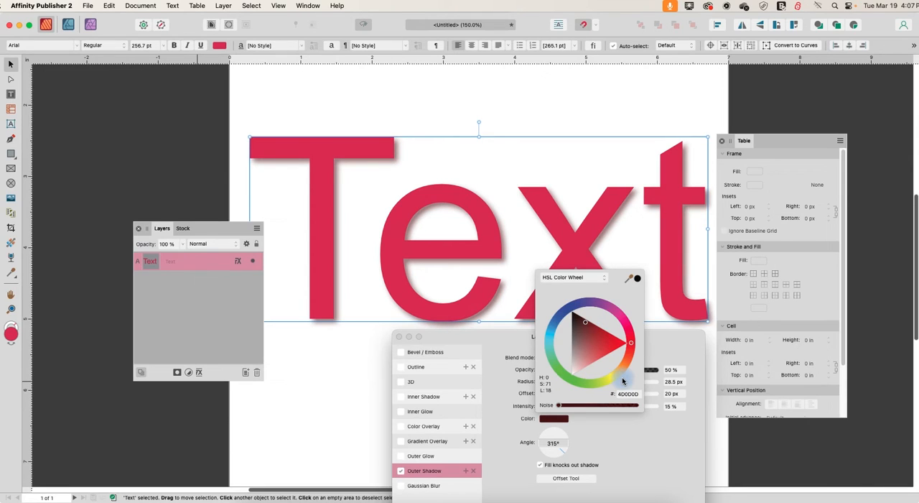
{"action": "mouse_move", "coordinate": [568, 335]}
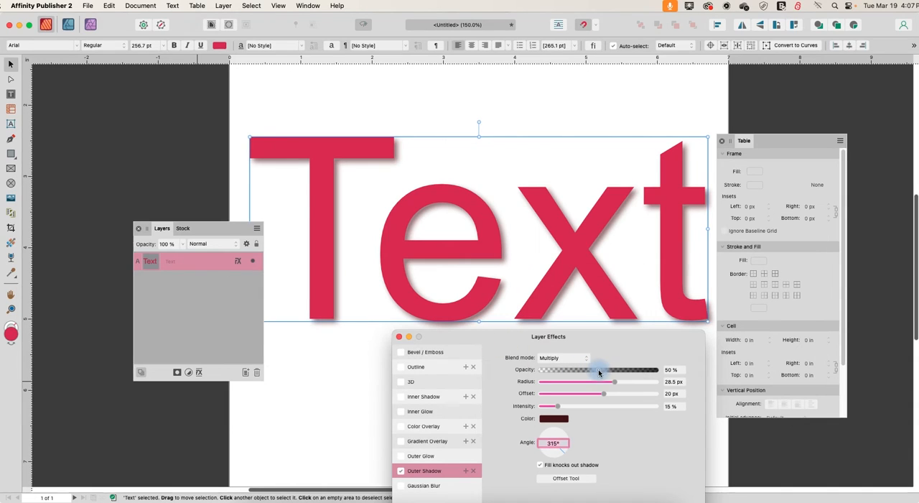
Set the maroon outer shadow's opacity to 56%.
{"action": "left_click_drag", "start_coordinate": [600, 369], "coordinate": [655, 369]}
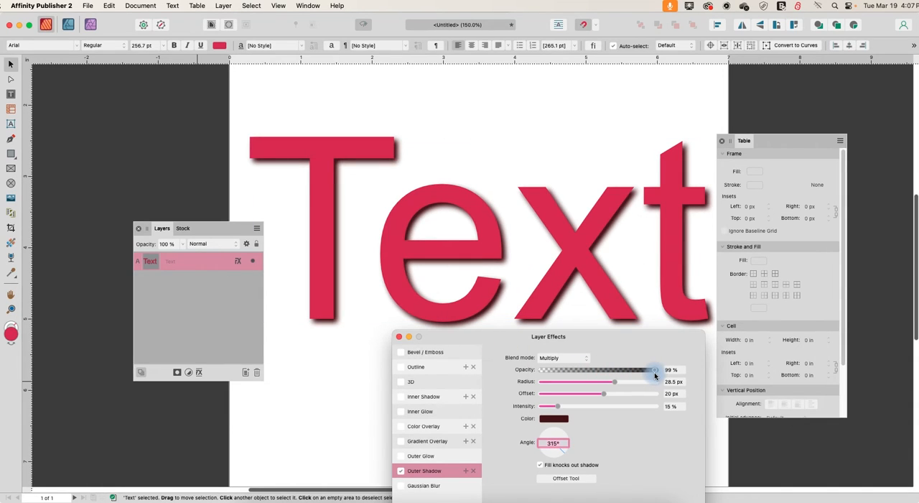
{"action": "left_click_drag", "start_coordinate": [654, 369], "coordinate": [564, 369]}
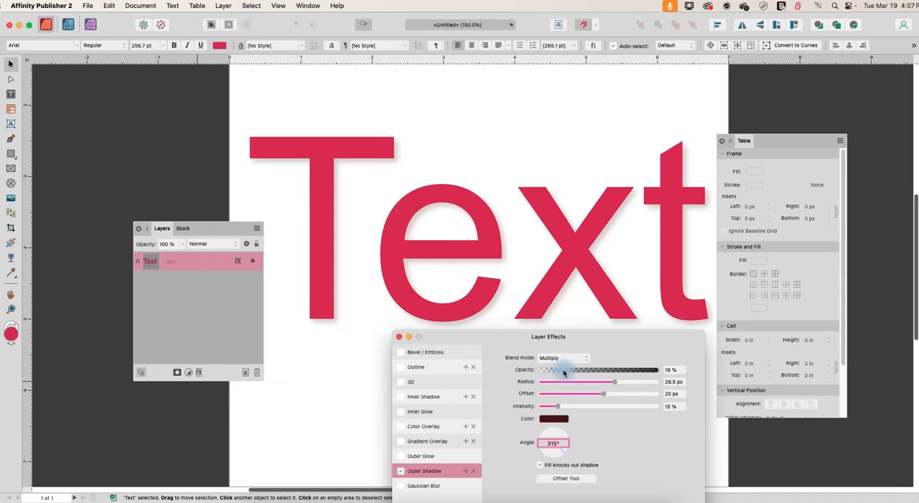
{"action": "left_click_drag", "start_coordinate": [560, 369], "coordinate": [565, 369]}
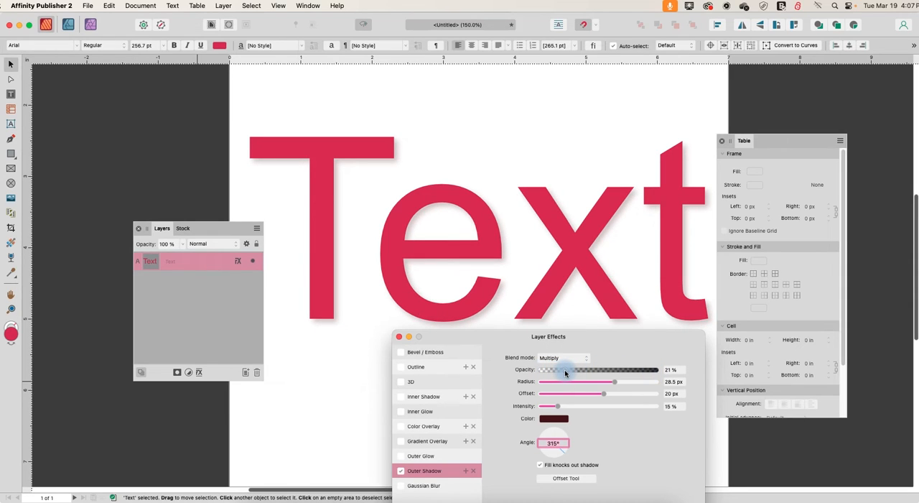
{"action": "left_click_drag", "start_coordinate": [564, 369], "coordinate": [606, 369]}
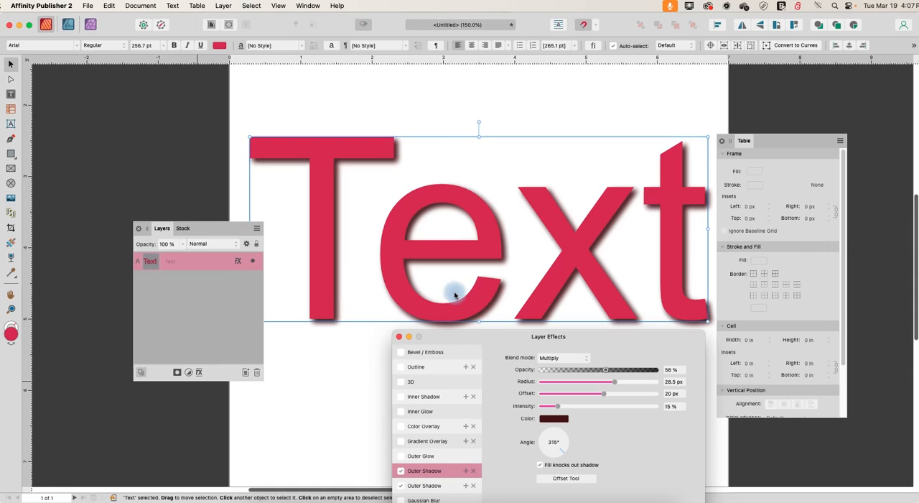
{"action": "left_click", "coordinate": [401, 470]}
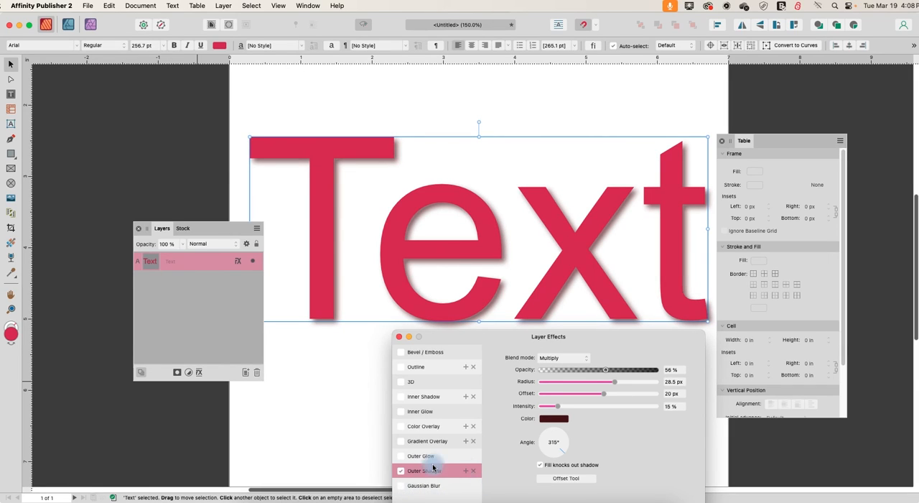
{"action": "mouse_move", "coordinate": [466, 471]}
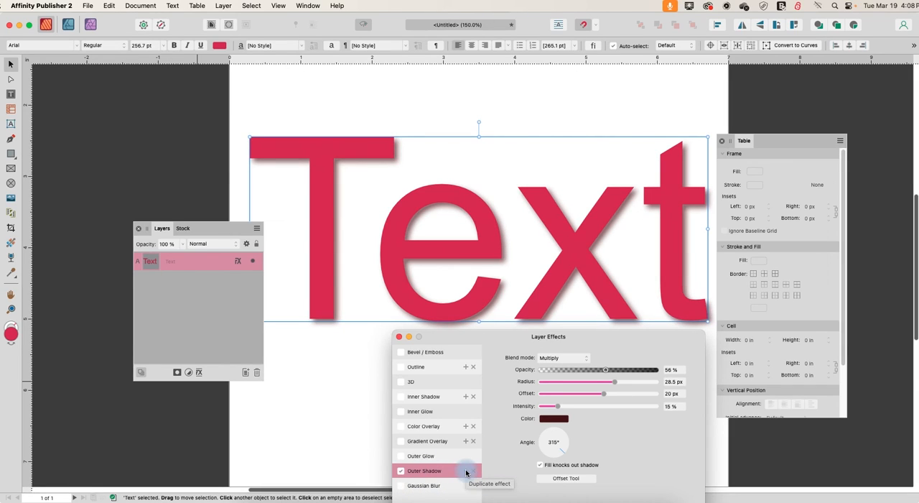